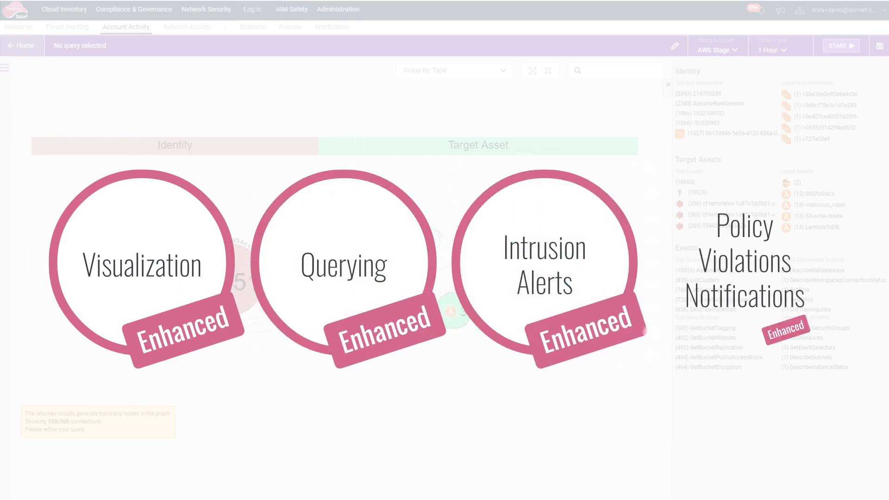
View the Lambda traffic graph with the LambdaToDB asset's info panel open.
{"action": "left_click", "coordinate": [187, 27]}
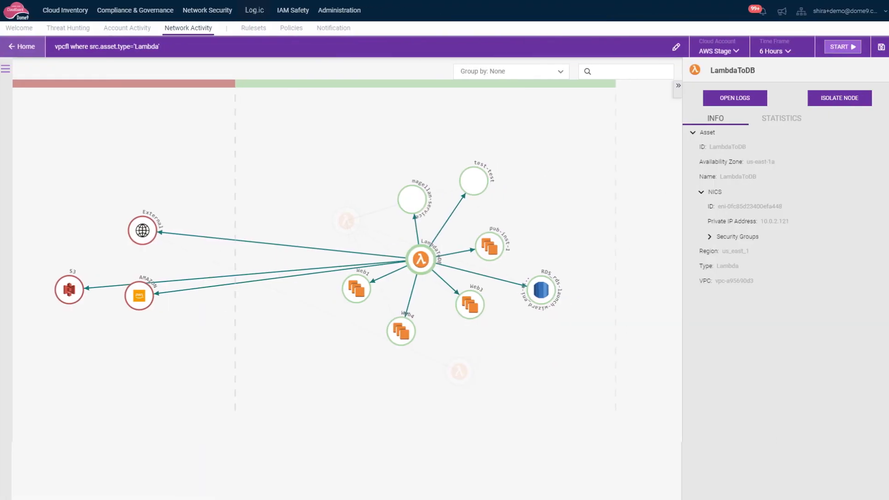